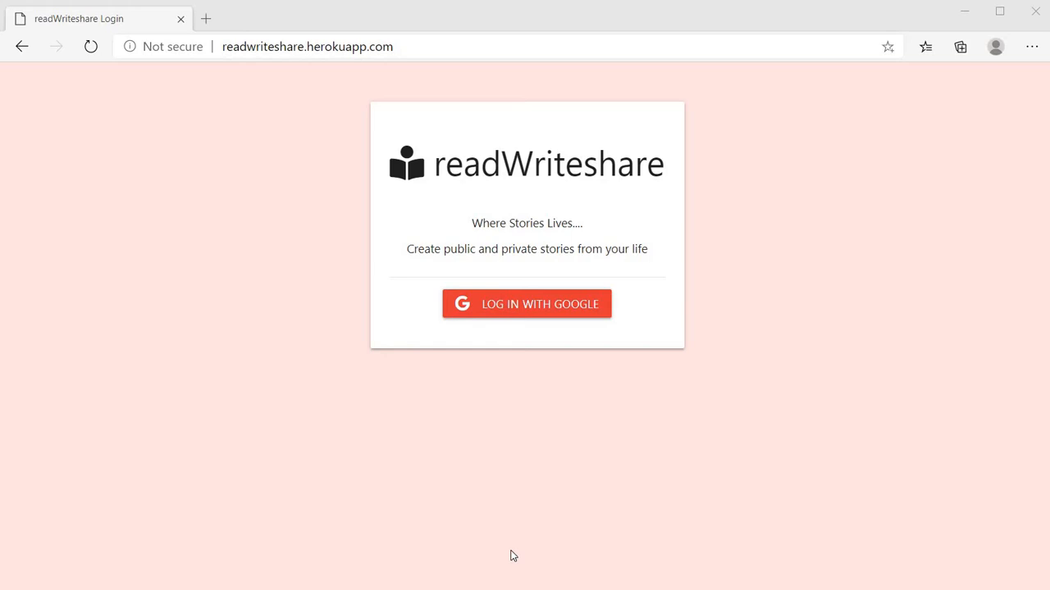
pyautogui.moveTo(413, 507)
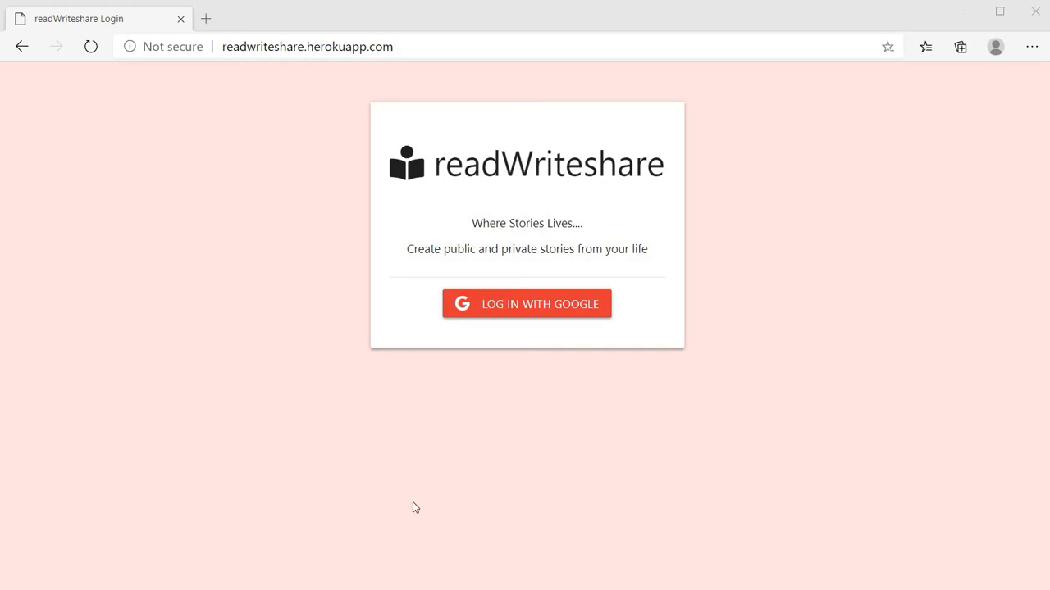
pyautogui.moveTo(279, 378)
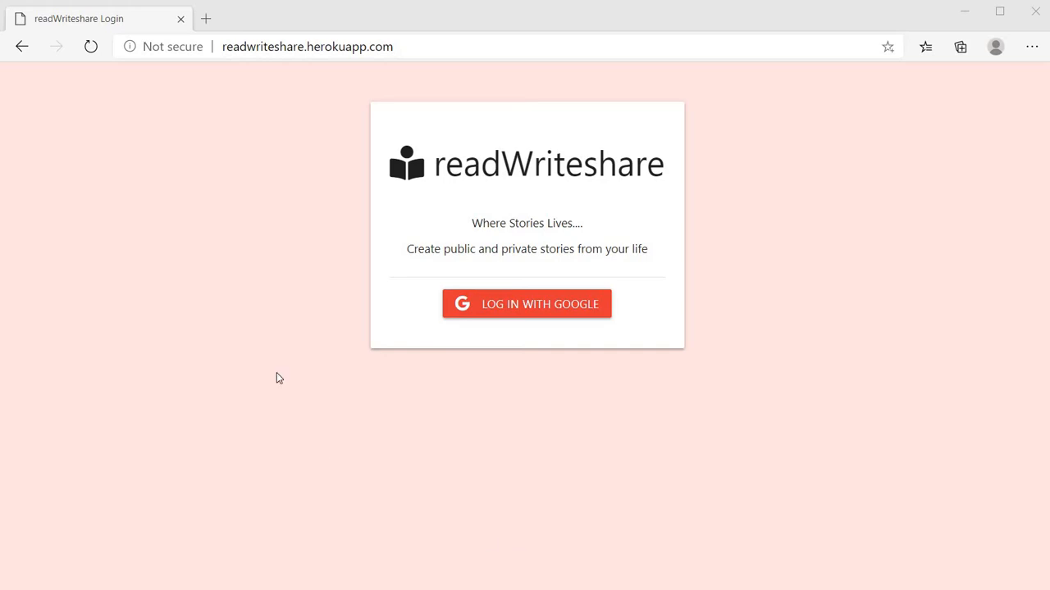
pyautogui.moveTo(389, 269)
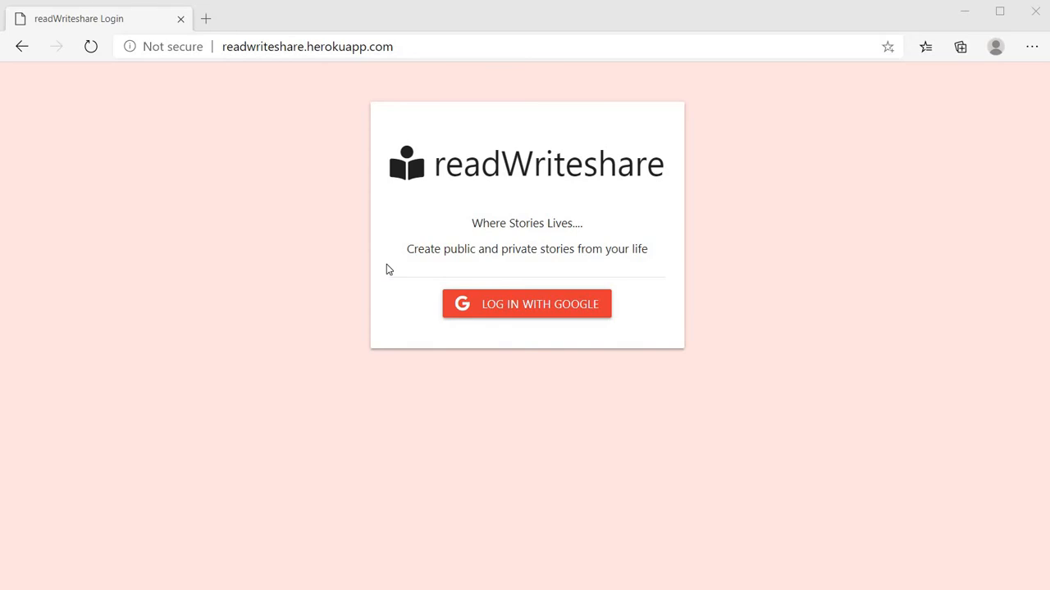
pyautogui.moveTo(510, 344)
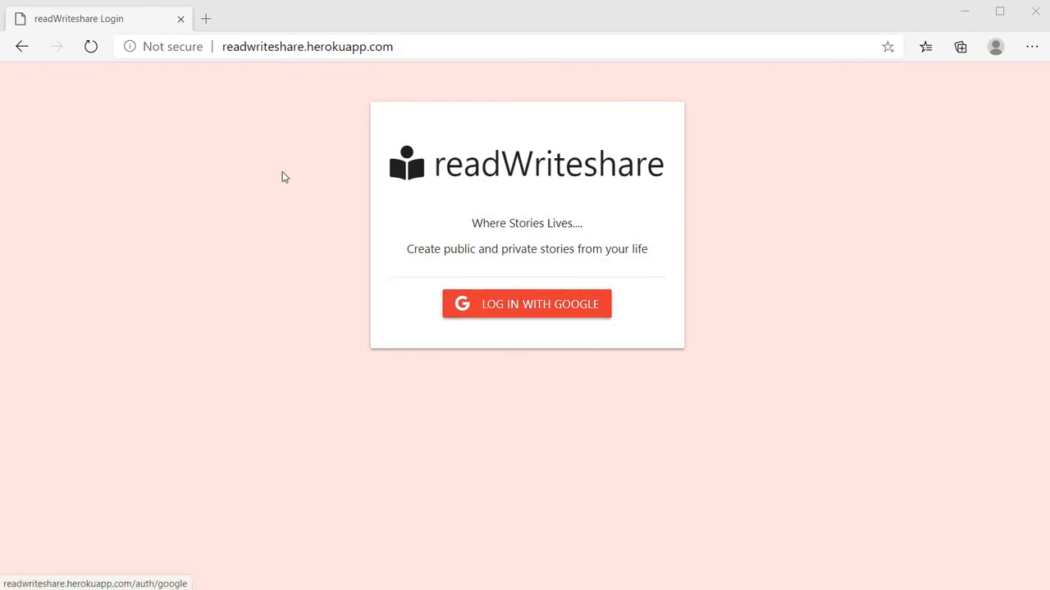
pyautogui.moveTo(613, 113)
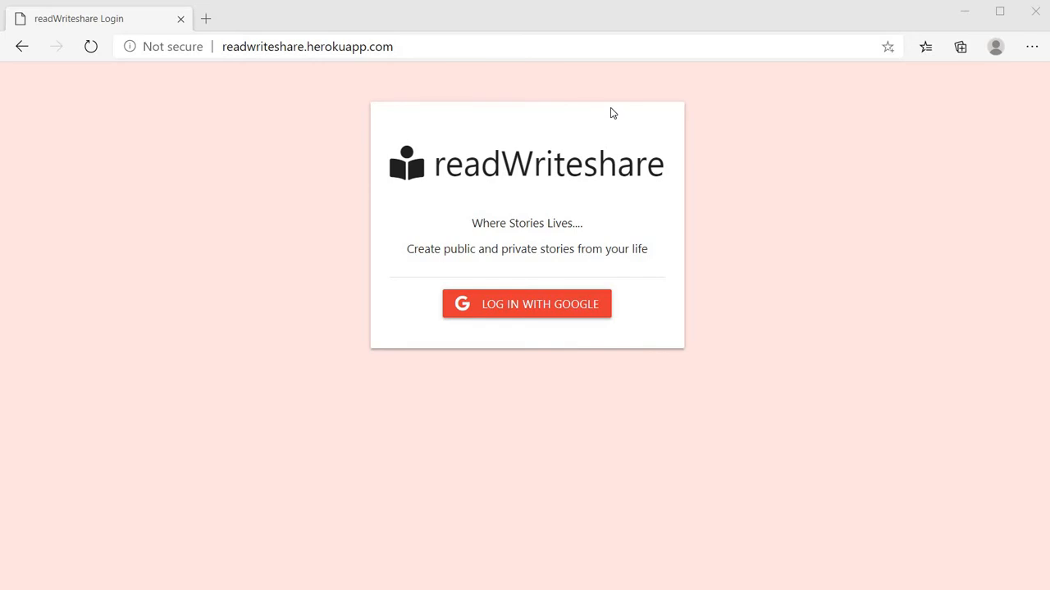
# - Log in with Google and scroll down the dashboard's public and private stories
pyautogui.click(526, 304)
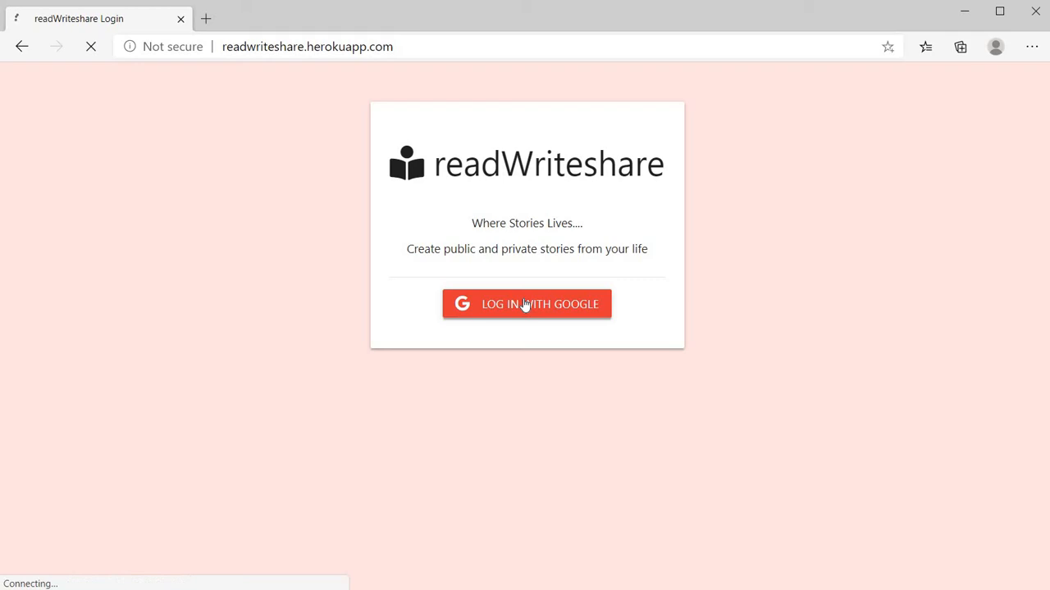
pyautogui.click(527, 304)
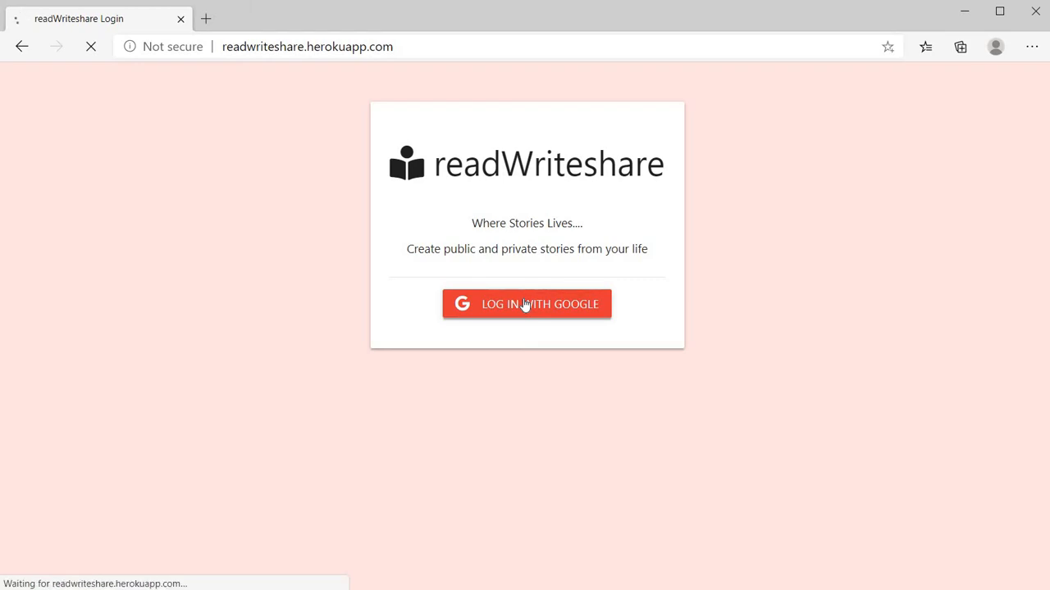
pyautogui.click(525, 304)
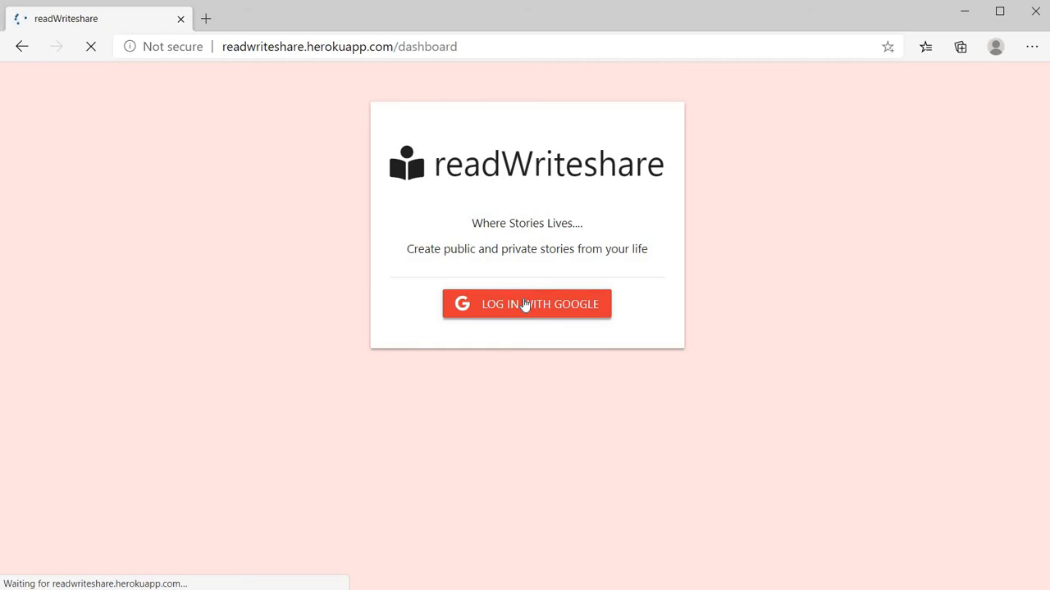
pyautogui.click(526, 304)
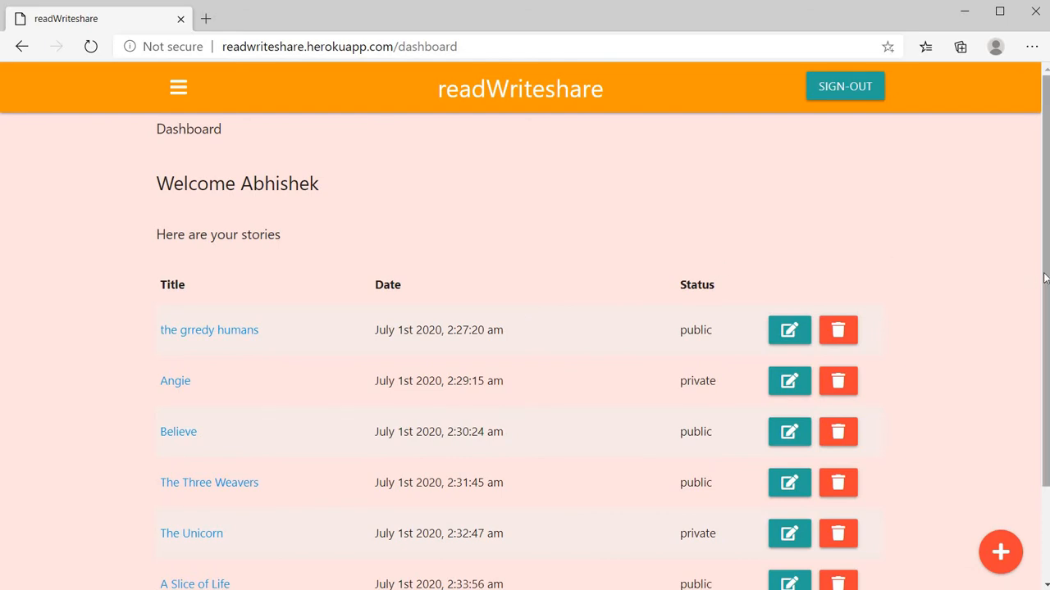
pyautogui.scroll(-3)
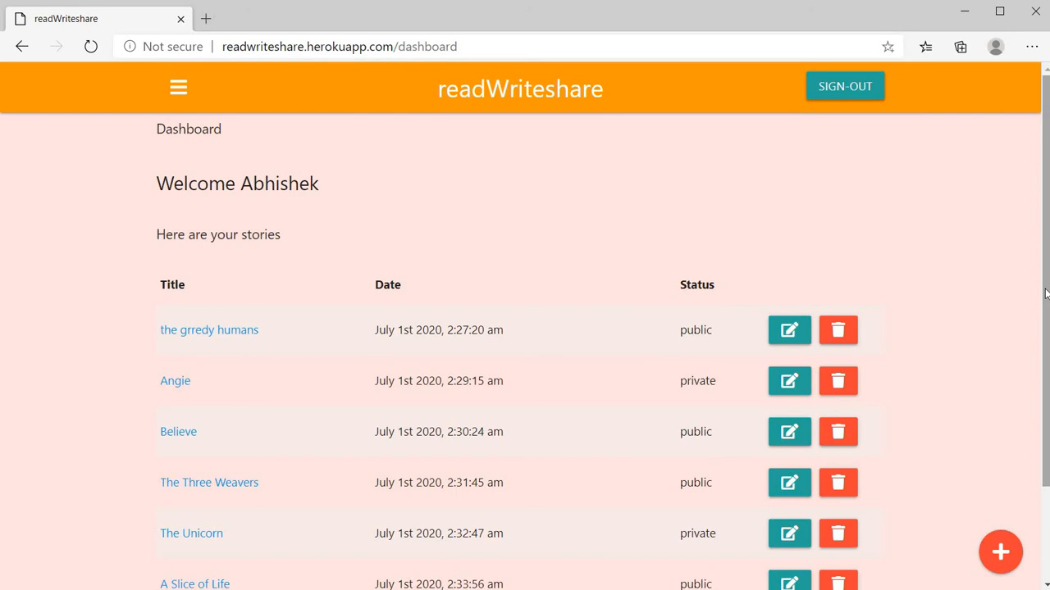
# - Scroll to the bottom of the story list and start a new story with the + button
pyautogui.scroll(-3)
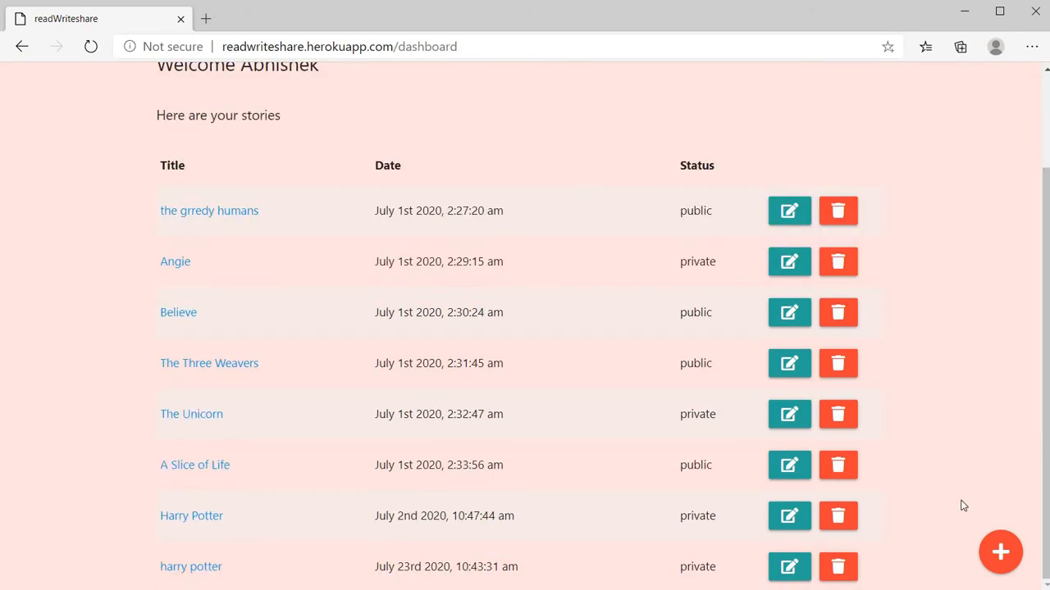
pyautogui.click(1000, 552)
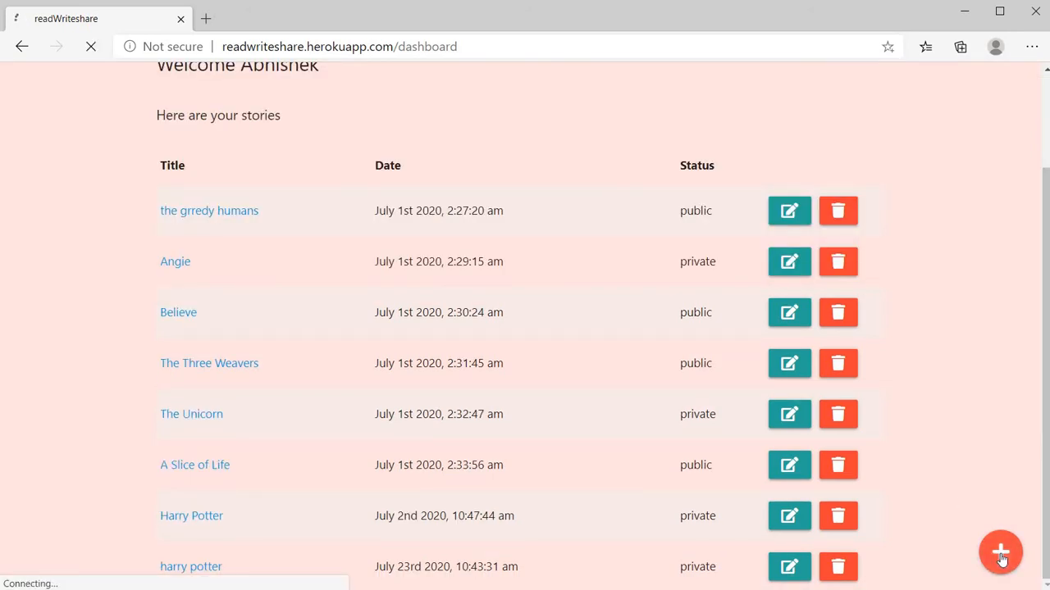
pyautogui.click(1000, 553)
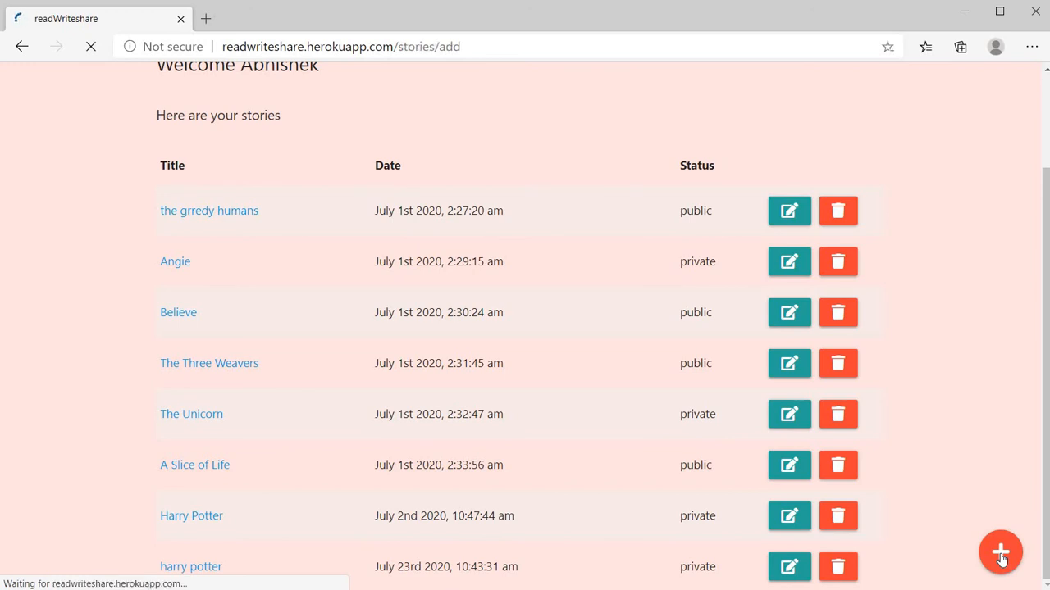
# - Enter 'The Greedy Dog' as the new story's title
pyautogui.click(1000, 553)
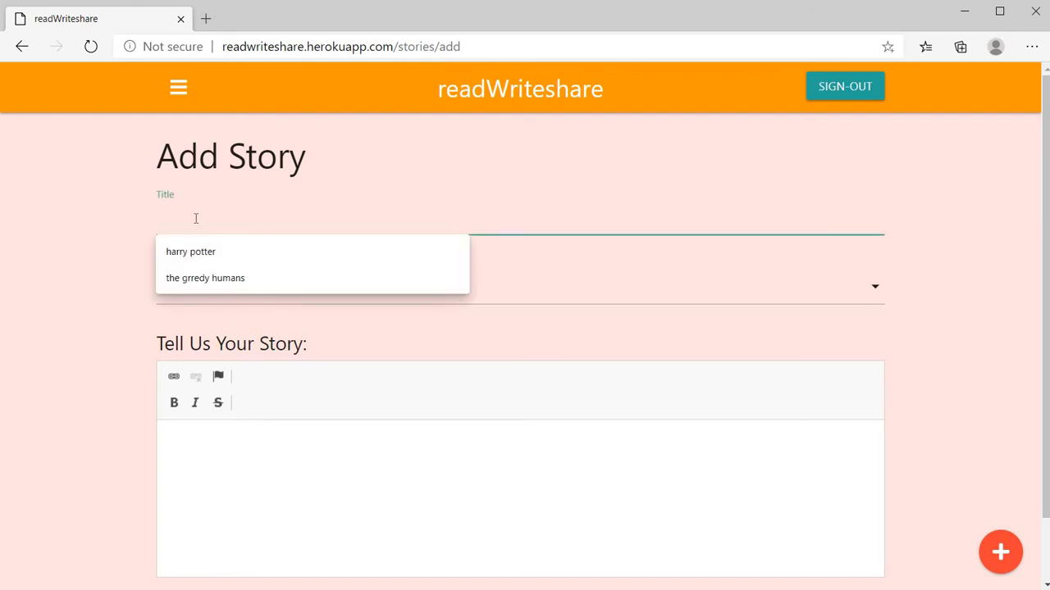
pyautogui.moveTo(196, 254)
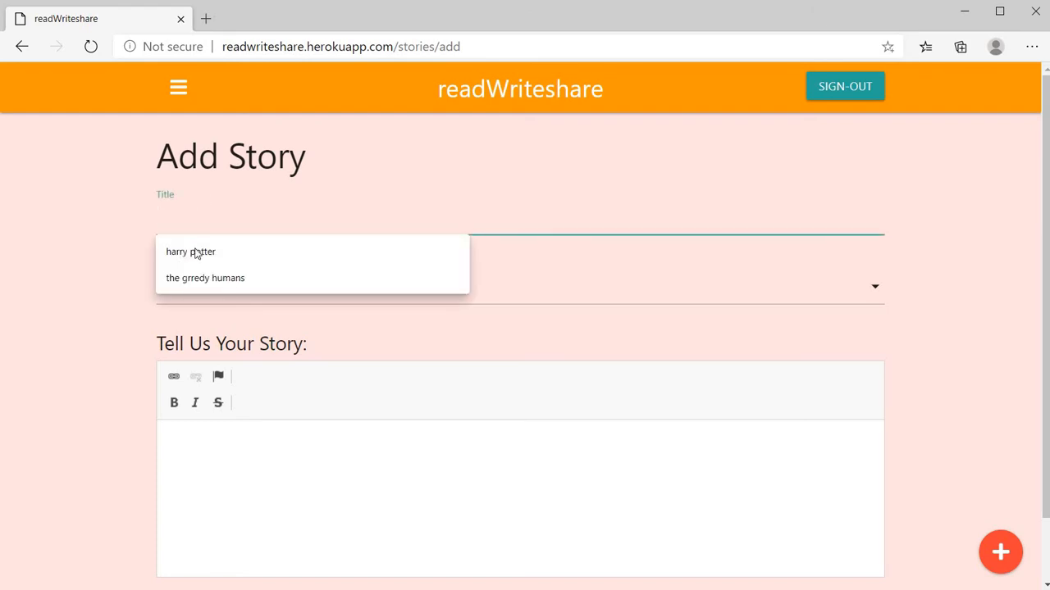
pyautogui.moveTo(482, 156)
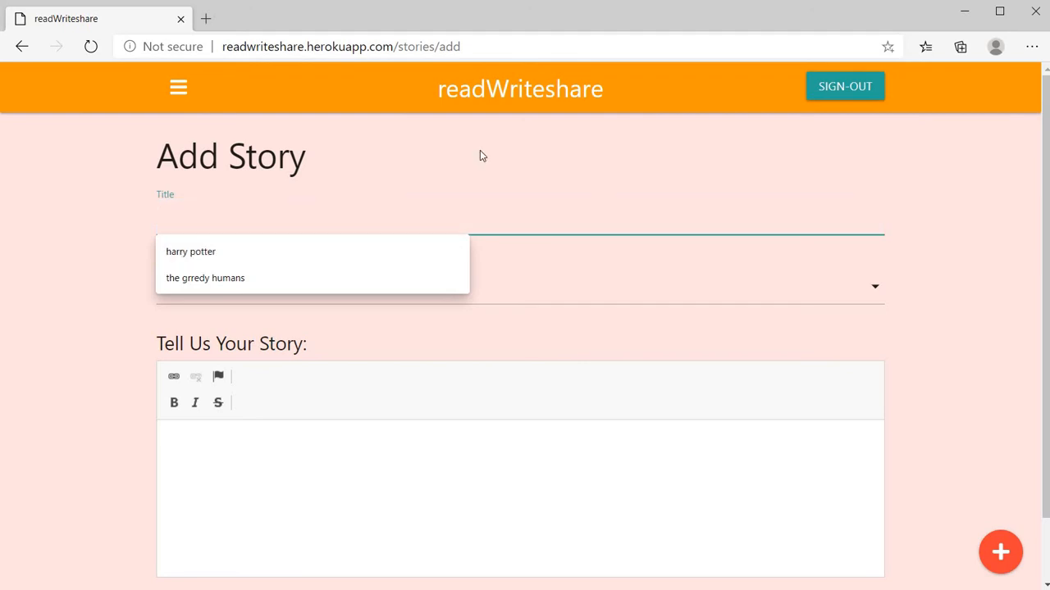
pyautogui.moveTo(322, 185)
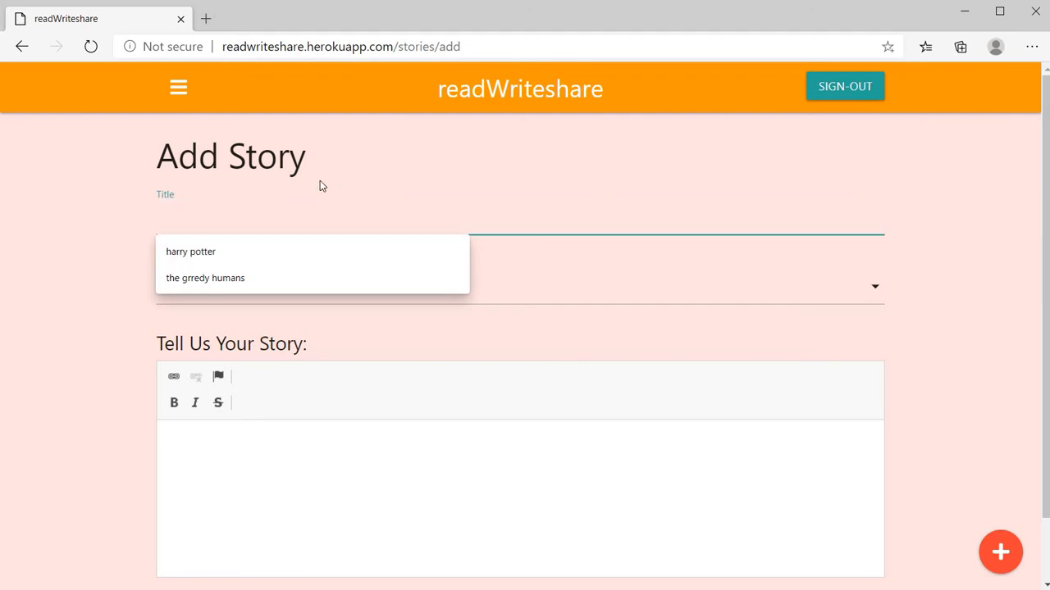
pyautogui.write('The')
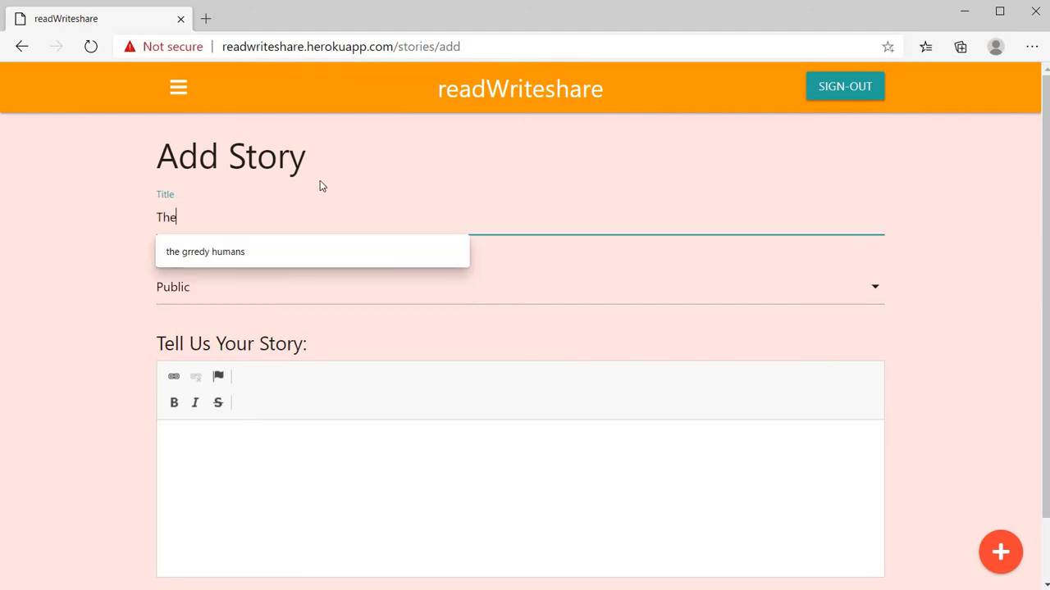
pyautogui.write('" "')
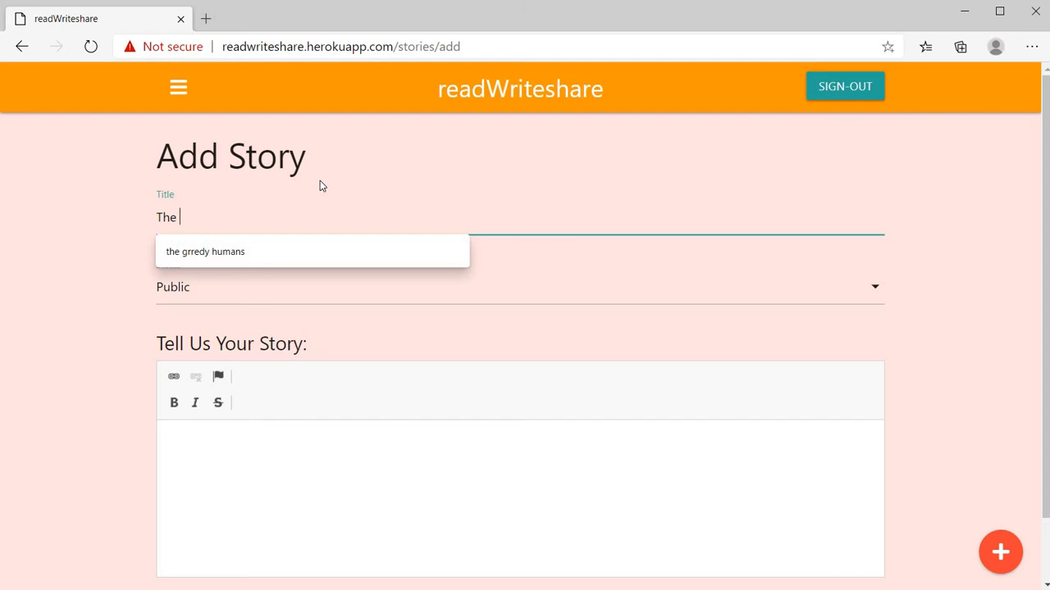
pyautogui.write('Gr')
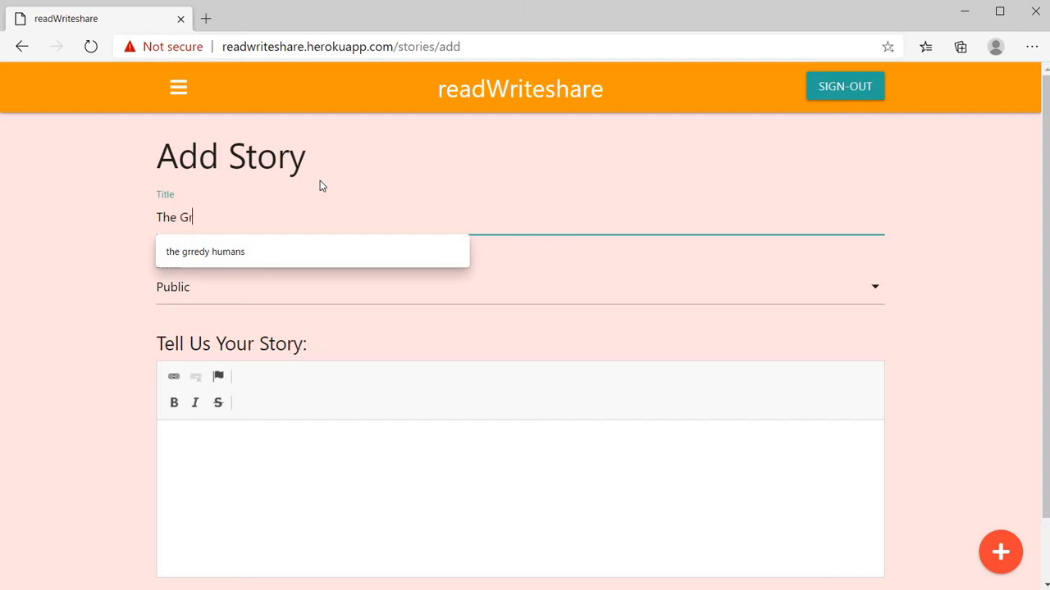
pyautogui.write('eedy')
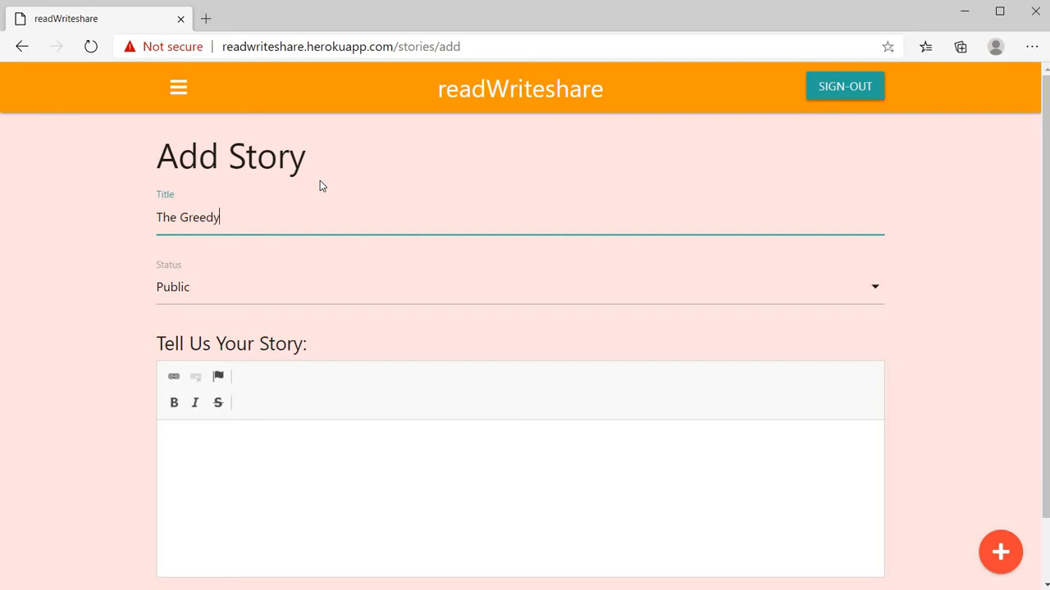
pyautogui.write('Do')
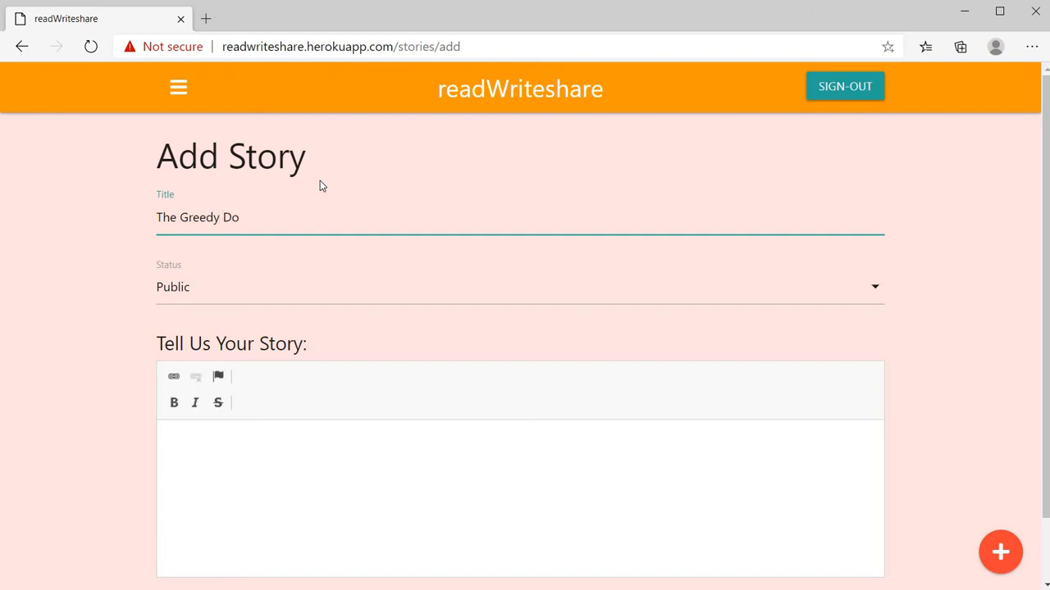
pyautogui.write('g')
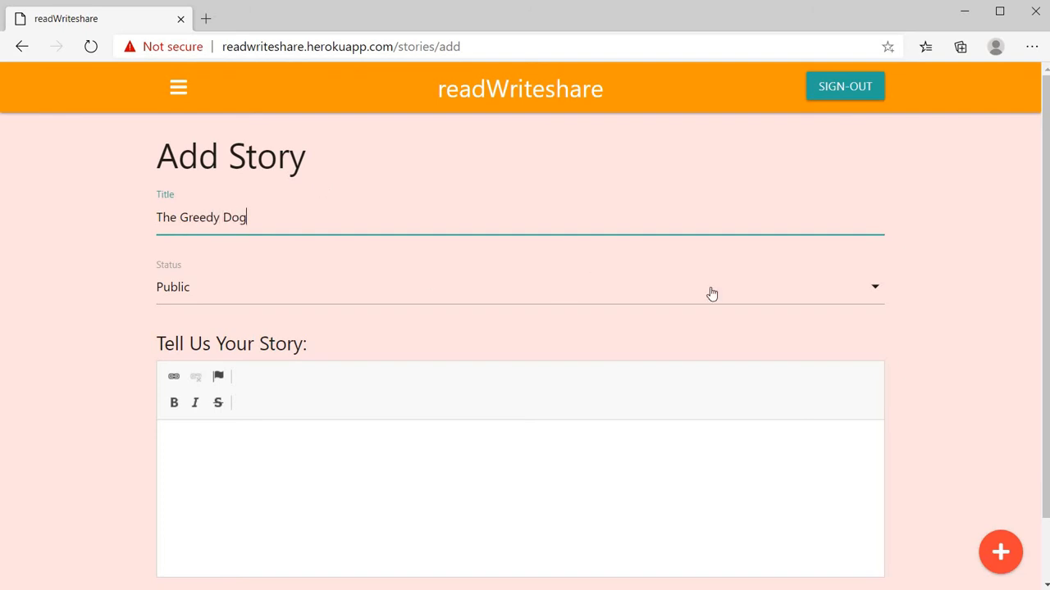
pyautogui.moveTo(225, 297)
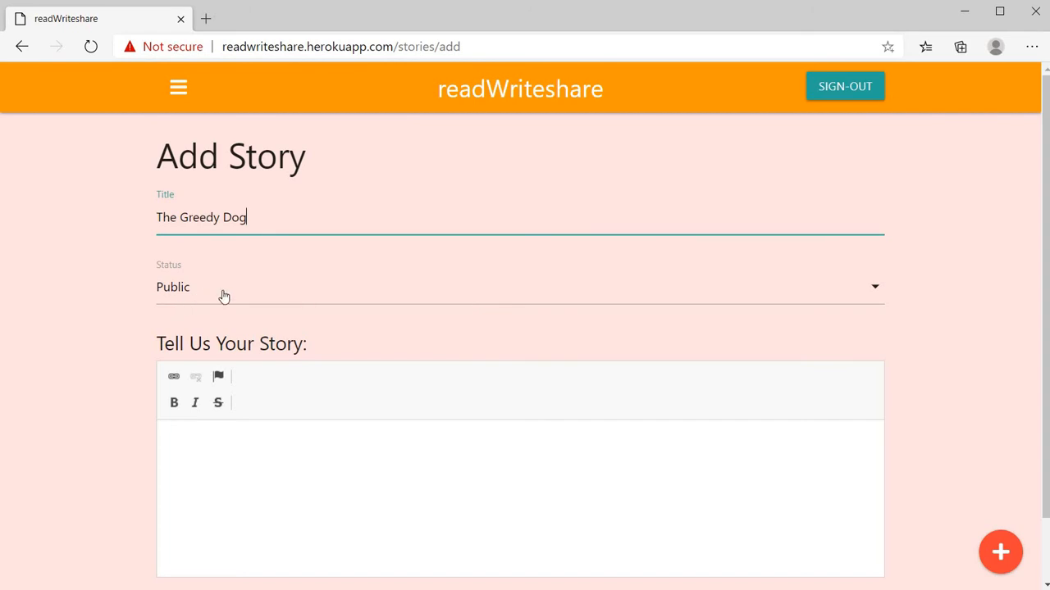
pyautogui.moveTo(790, 361)
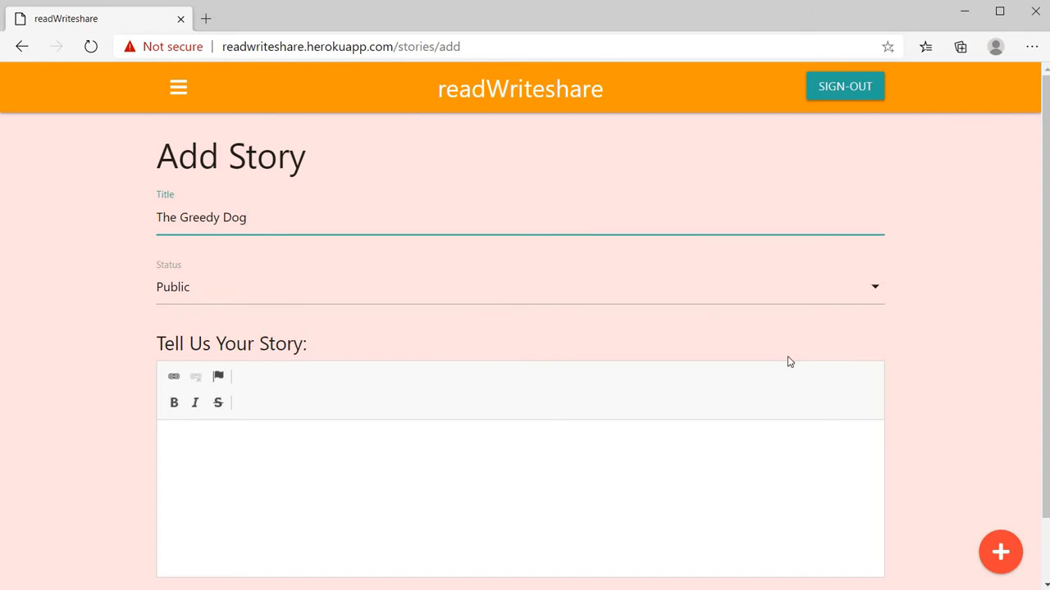
# - Set the story status to Private and type placeholder body text
pyautogui.click(520, 286)
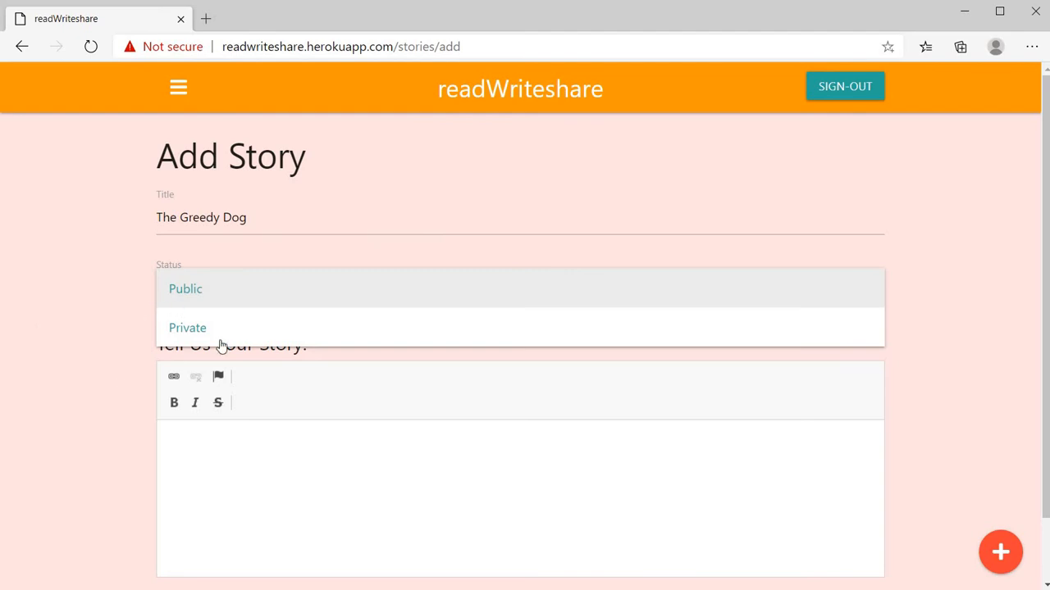
pyautogui.click(187, 327)
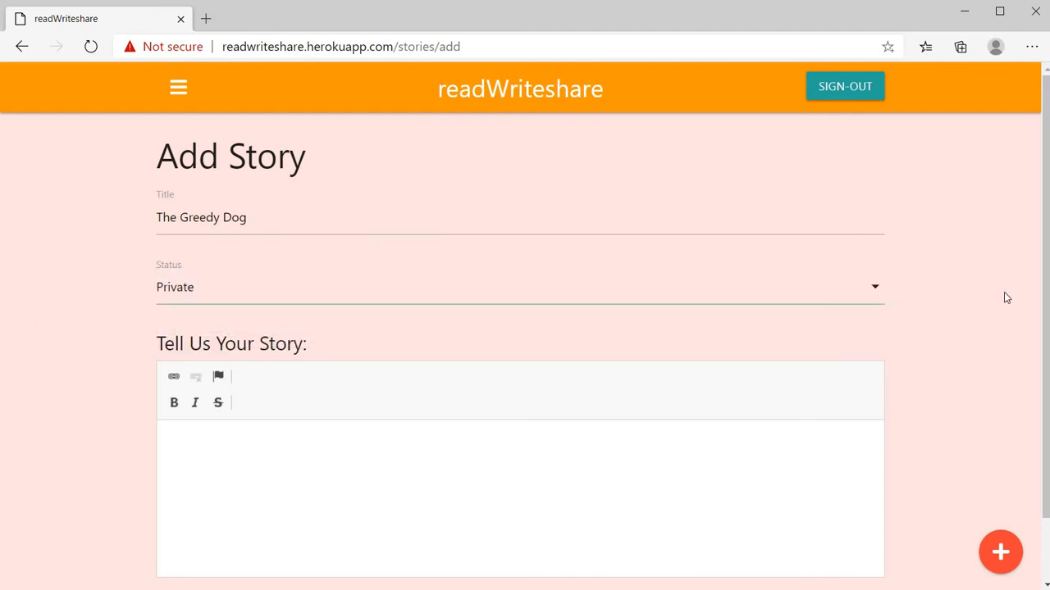
pyautogui.scroll(-3)
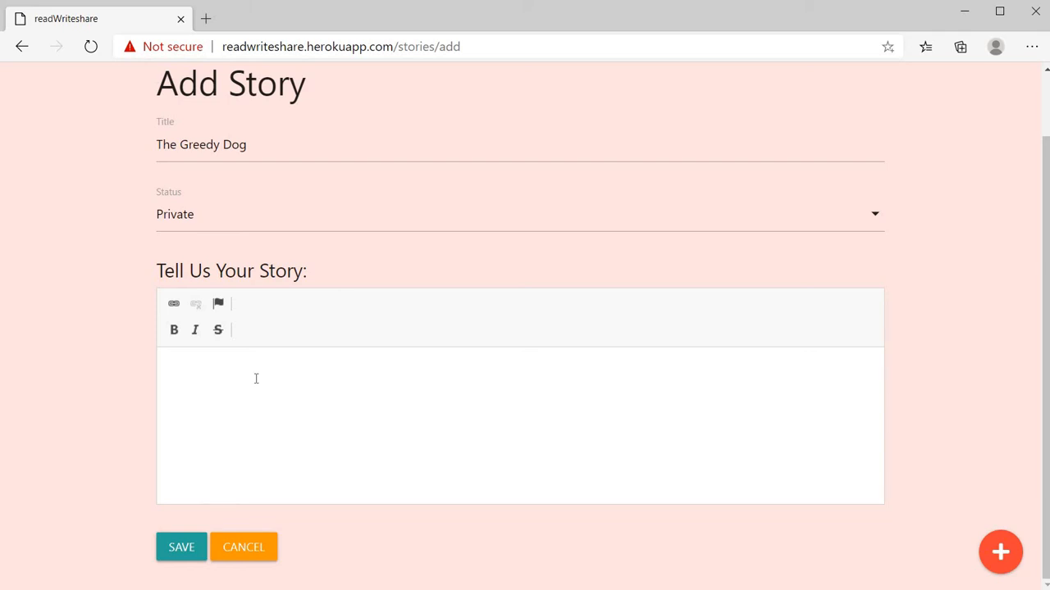
pyautogui.write('akjbvj.lk')
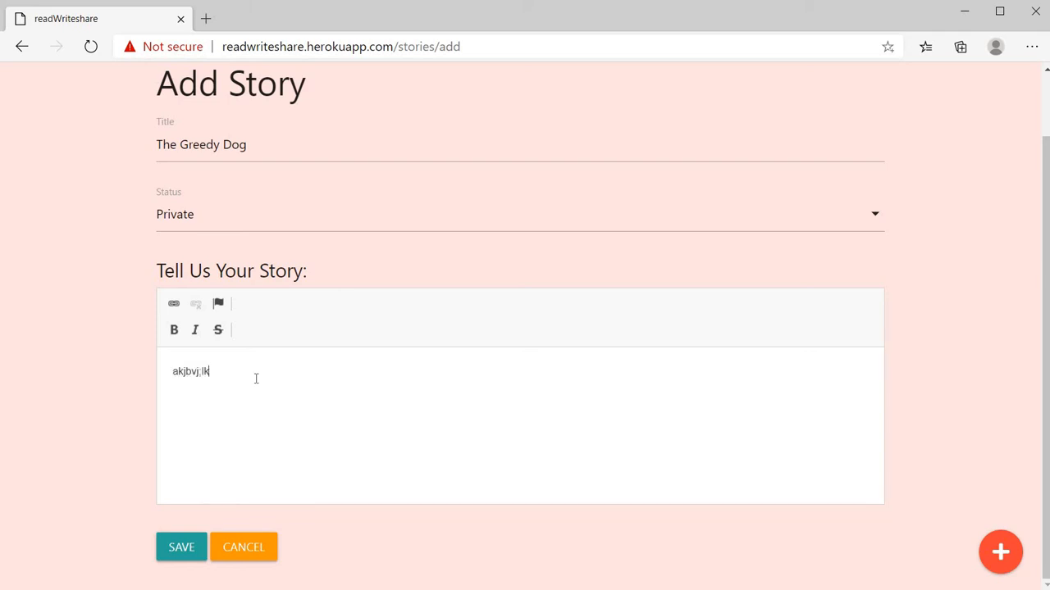
pyautogui.write('grmvv')
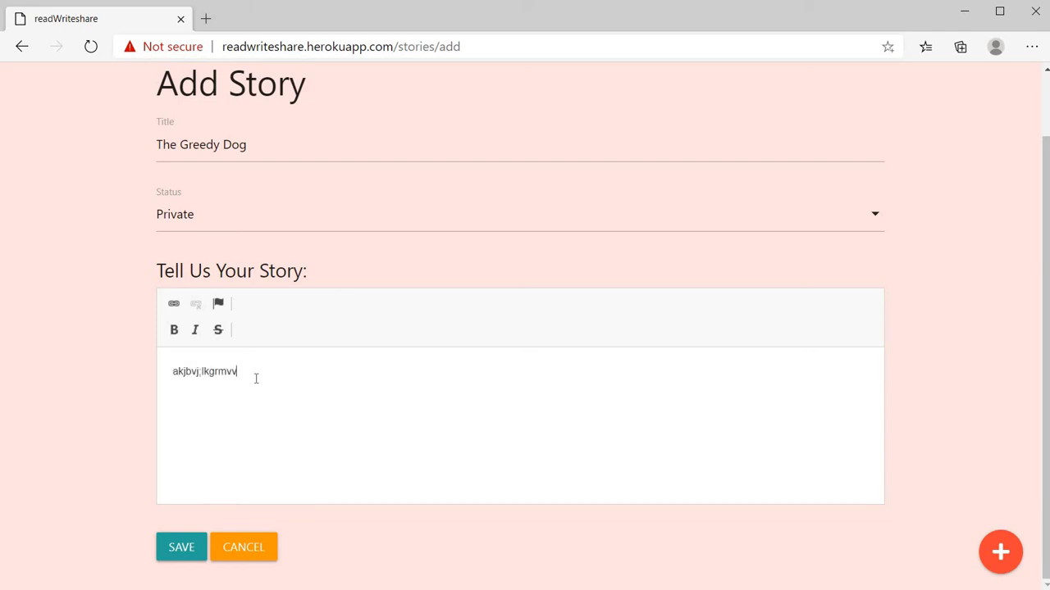
pyautogui.write('vvvvvn,m vf, vvvvvv')
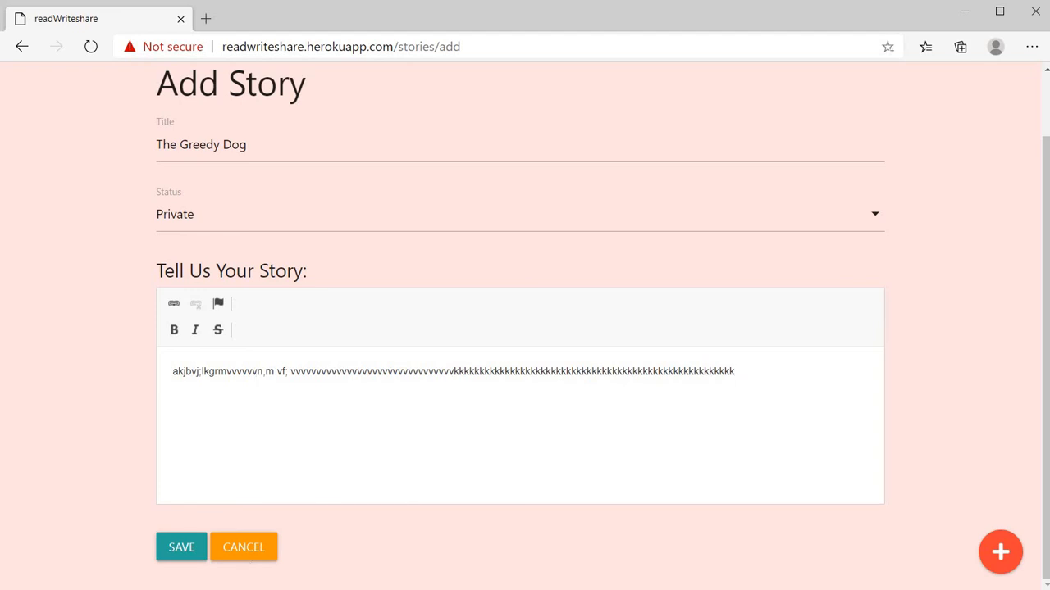
# - Save The Greedy Dog and scroll the dashboard to find it listed as private
pyautogui.click(181, 547)
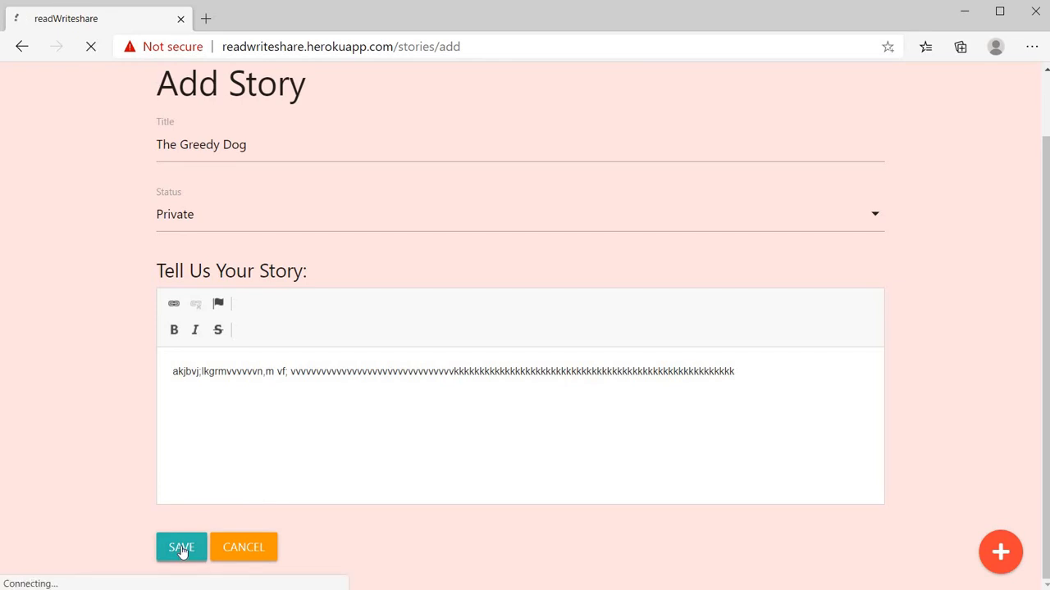
pyautogui.click(180, 547)
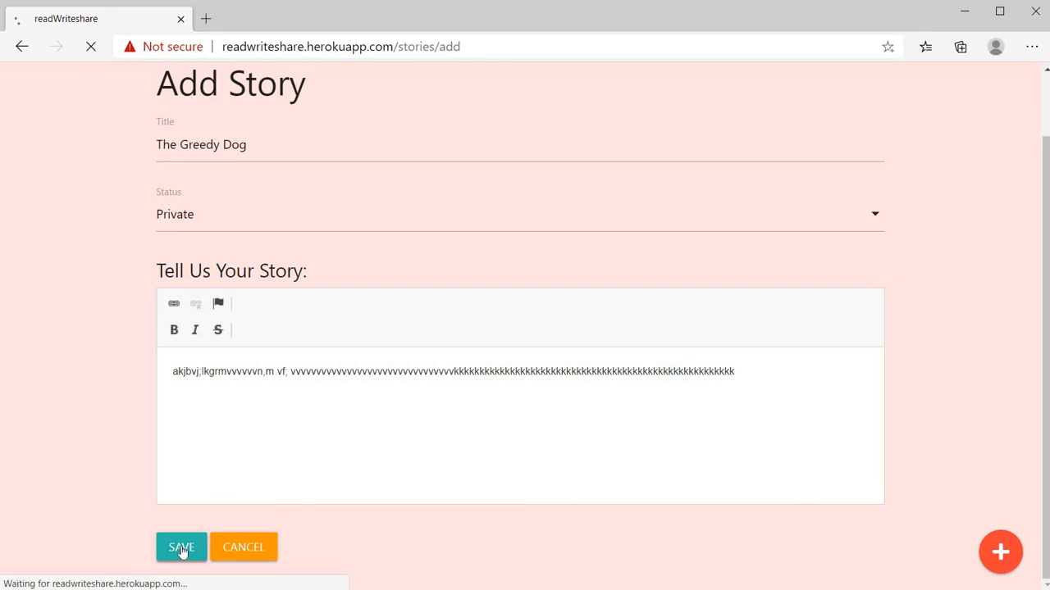
pyautogui.click(180, 547)
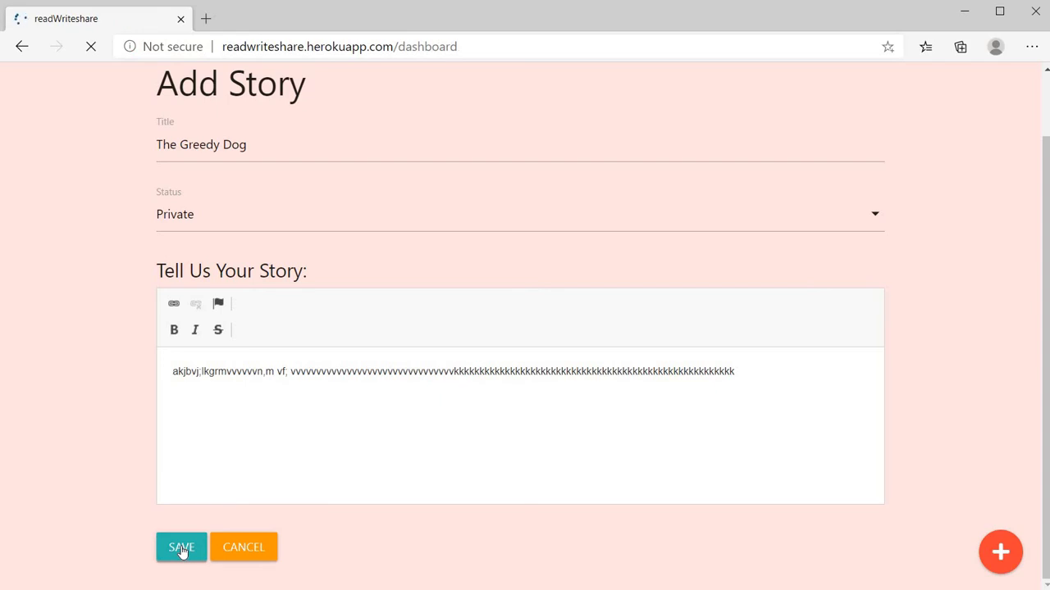
pyautogui.click(181, 546)
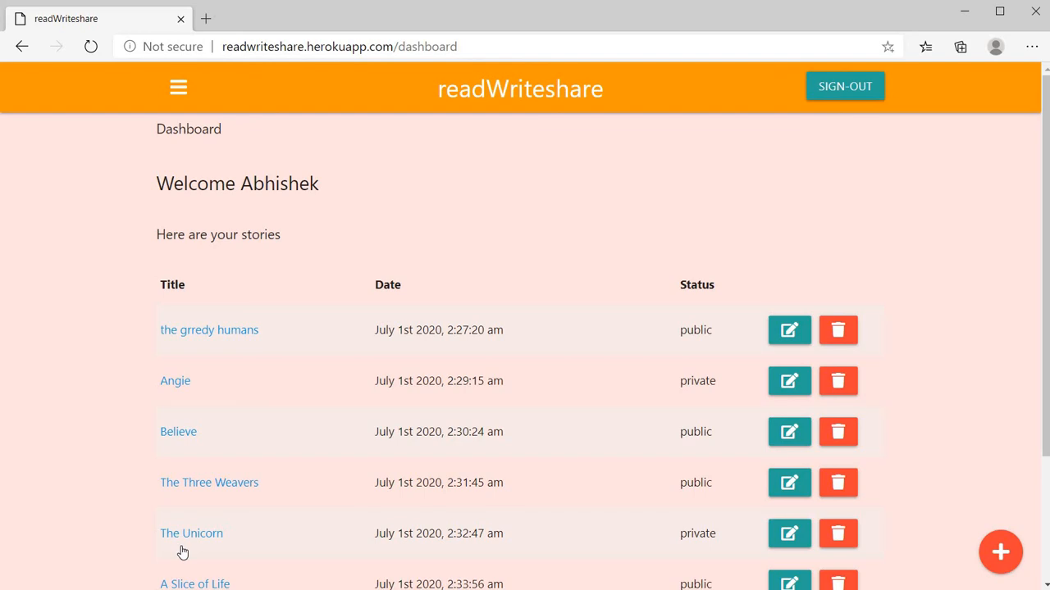
pyautogui.moveTo(1038, 261)
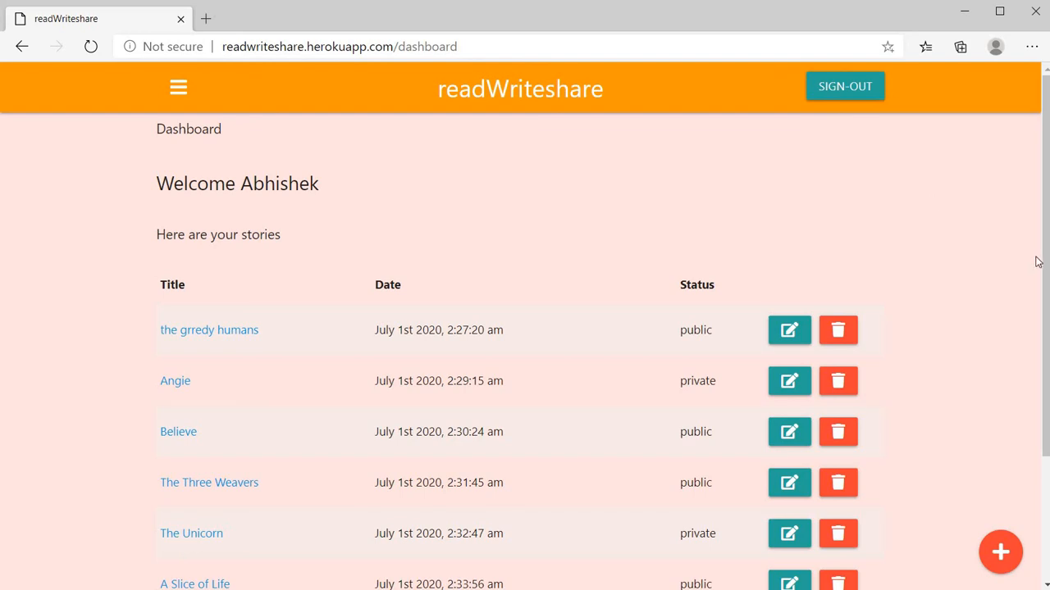
pyautogui.scroll(-3)
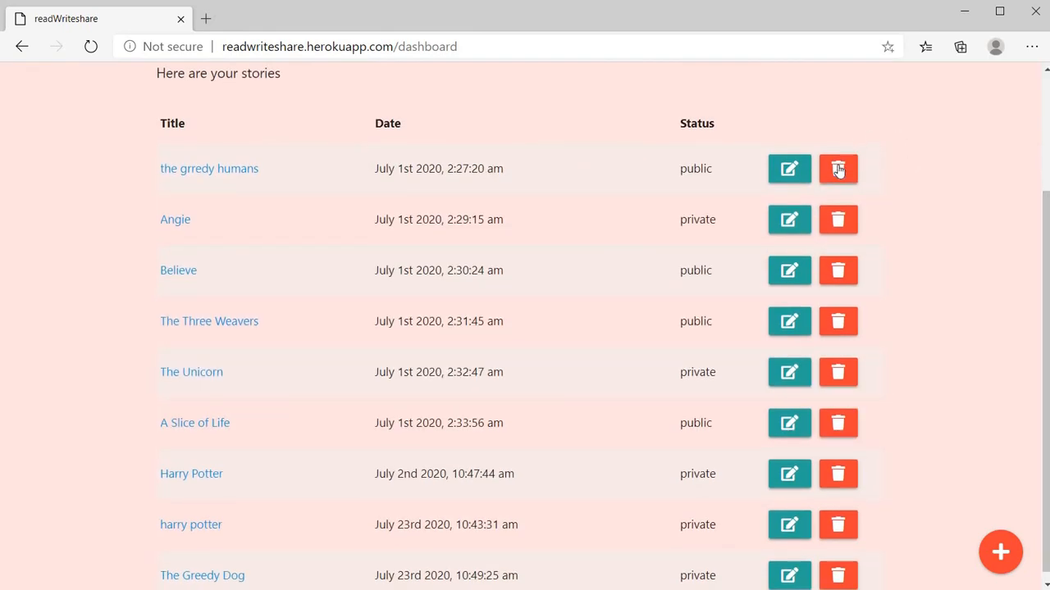
# - Delete 'the grredy humans' using its red trash button
pyautogui.click(837, 169)
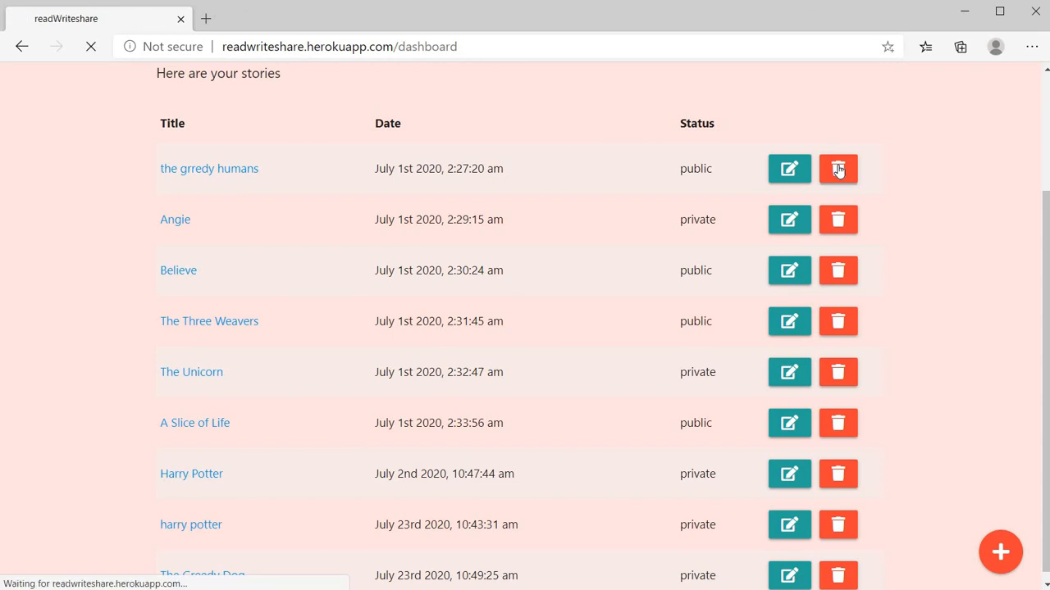
pyautogui.click(837, 168)
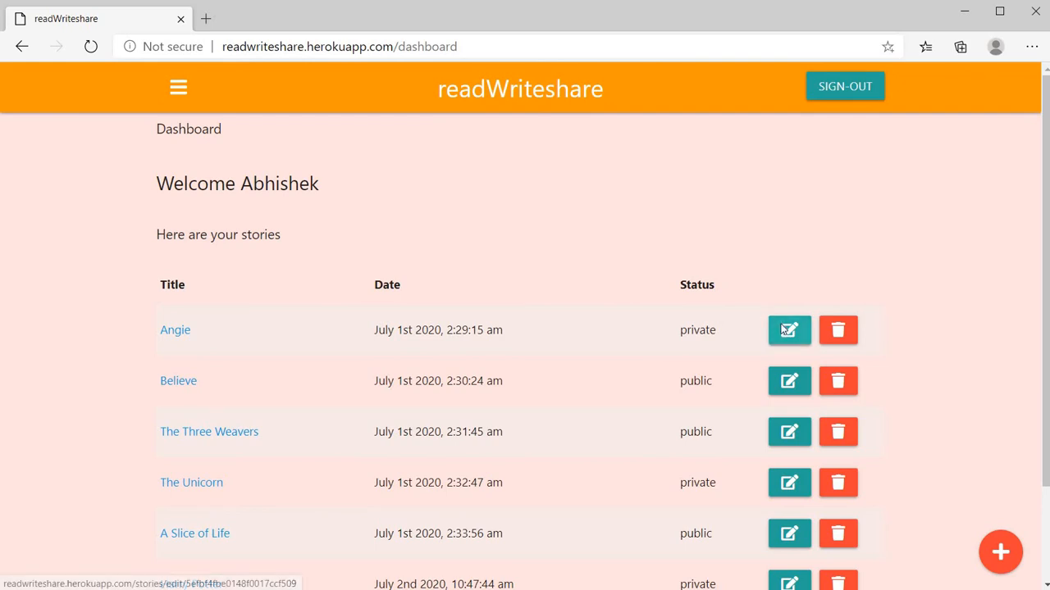
# - Edit the Angie story and replace its title with 'as;fjedfffffffffff'
pyautogui.click(788, 330)
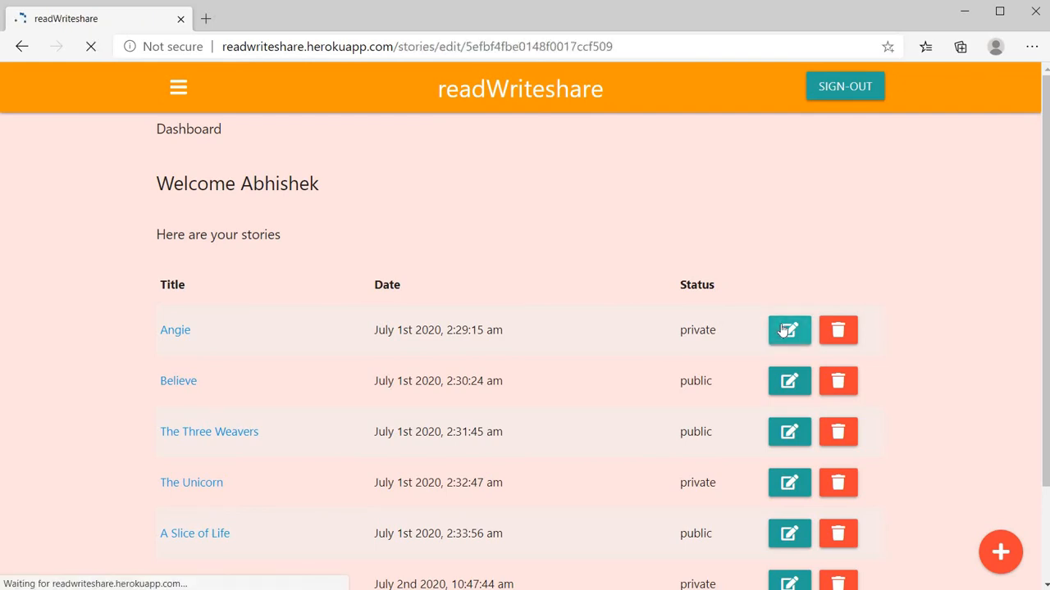
pyautogui.click(788, 330)
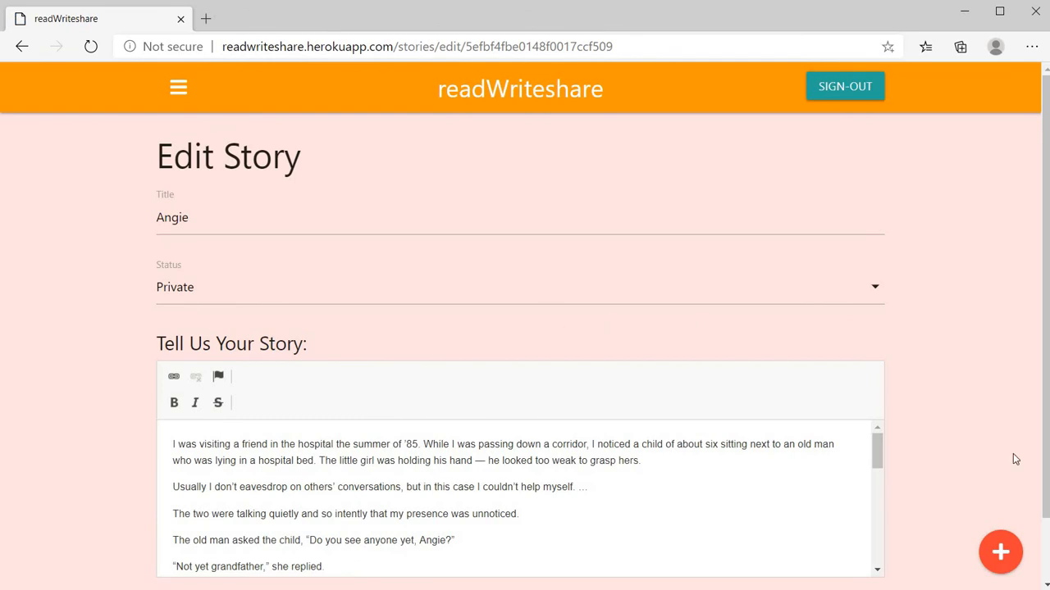
pyautogui.moveTo(629, 265)
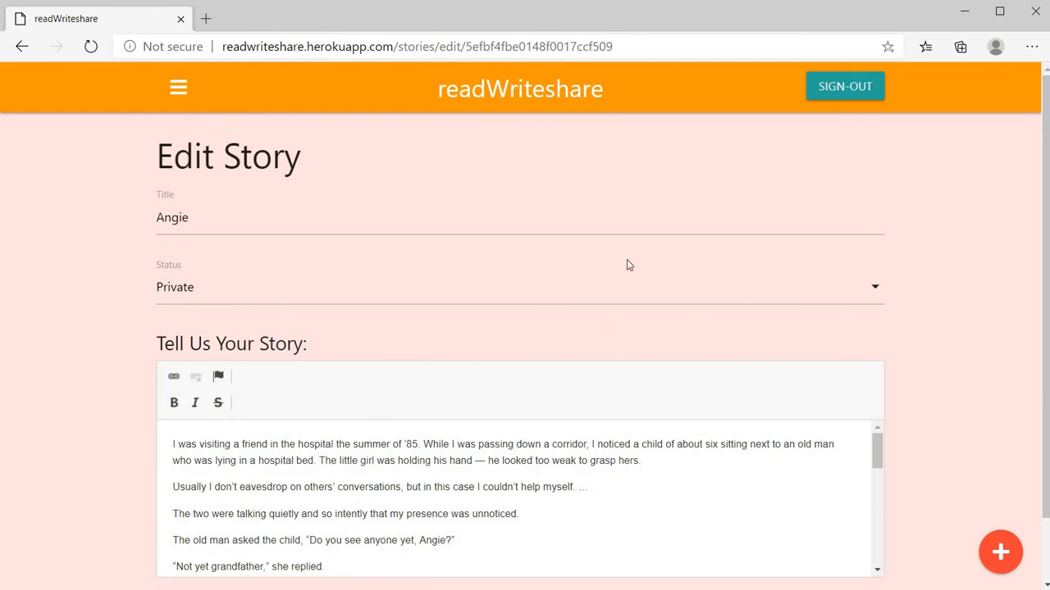
pyautogui.moveTo(297, 174)
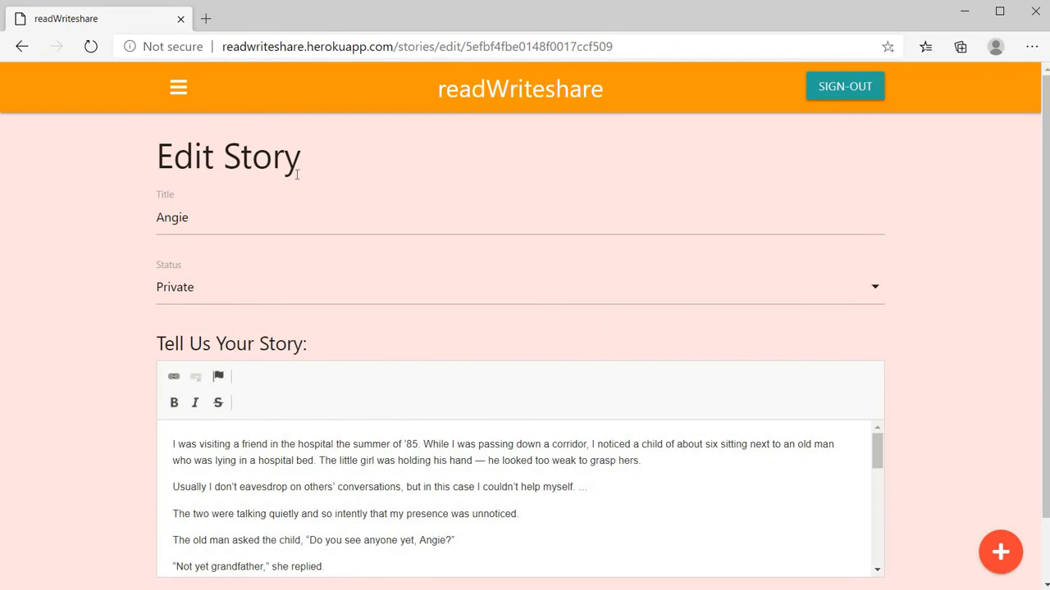
pyautogui.click(188, 218)
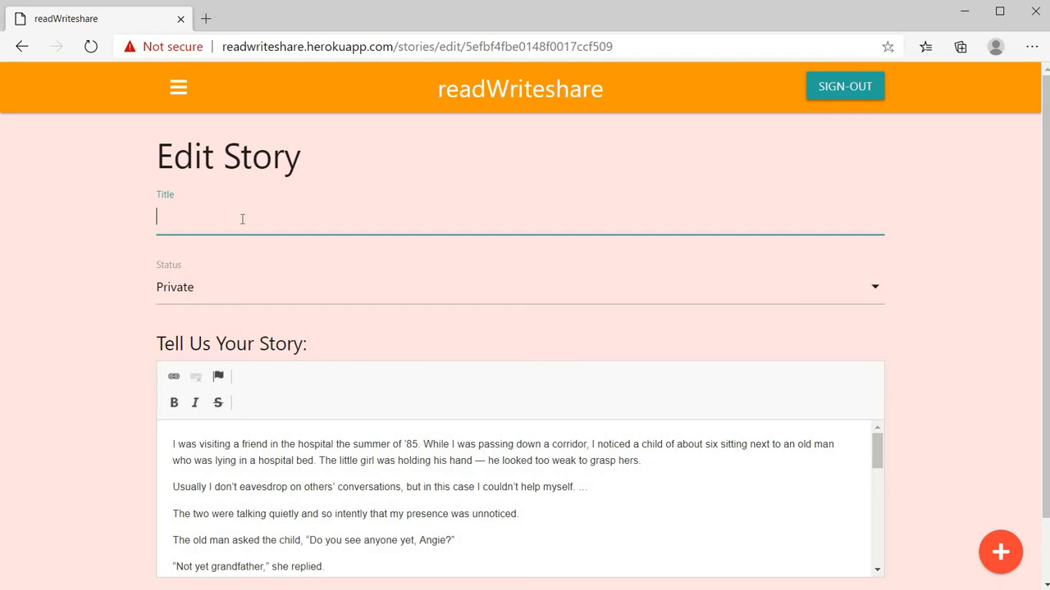
pyautogui.write('as;fjedffffffffffff')
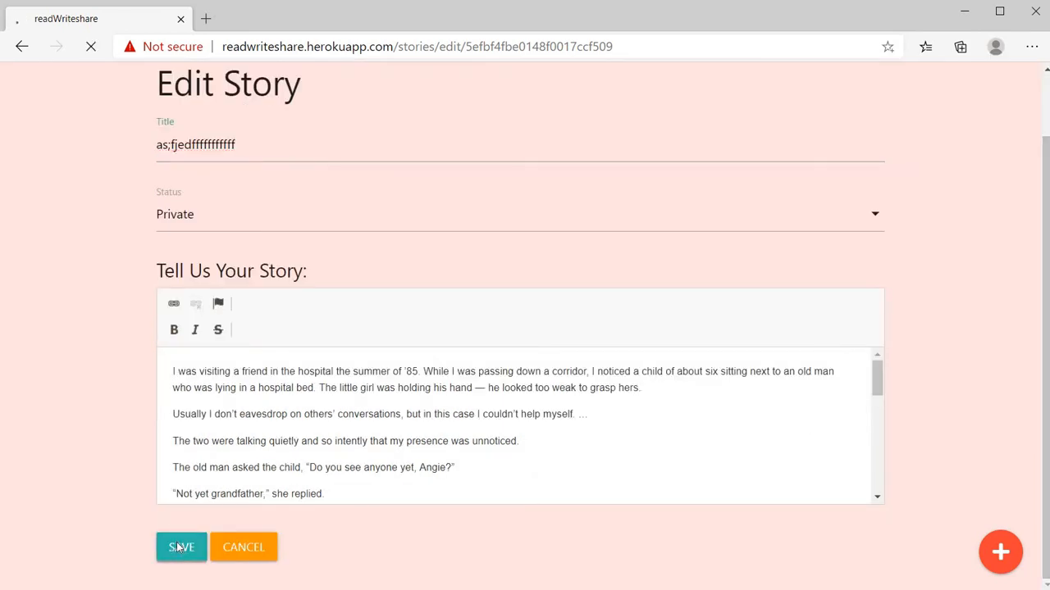
# - Save the edited story so 'as;fjedfffffffffff' replaces Angie on the dashboard
pyautogui.click(181, 547)
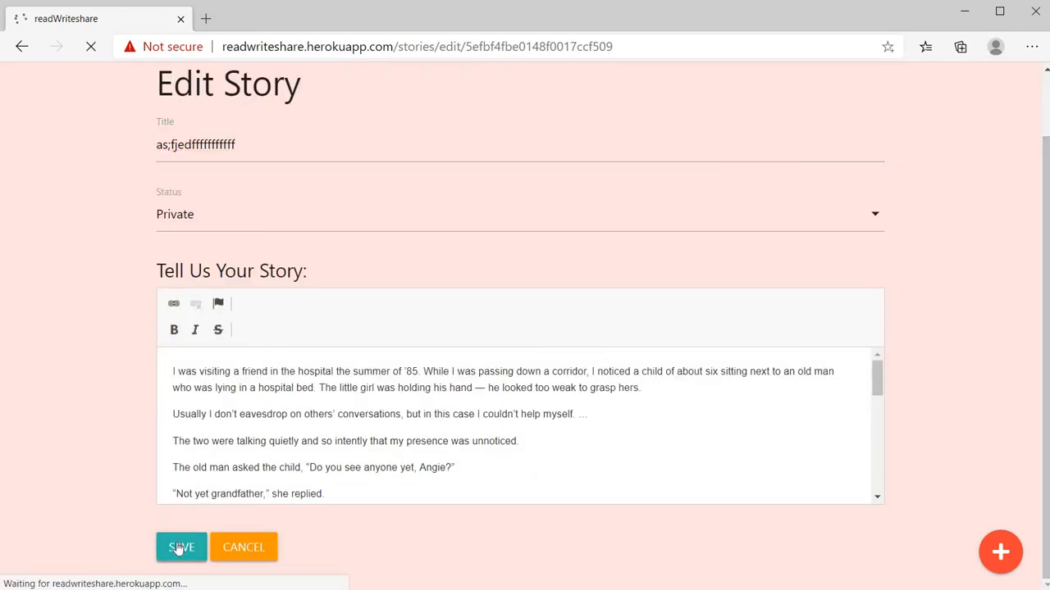
pyautogui.click(182, 547)
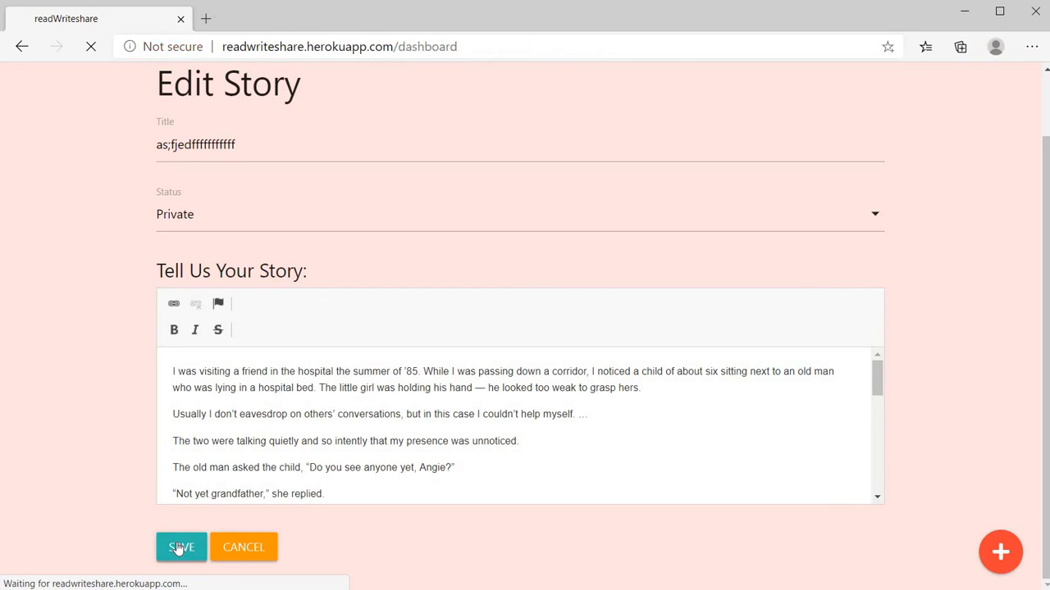
pyautogui.click(181, 547)
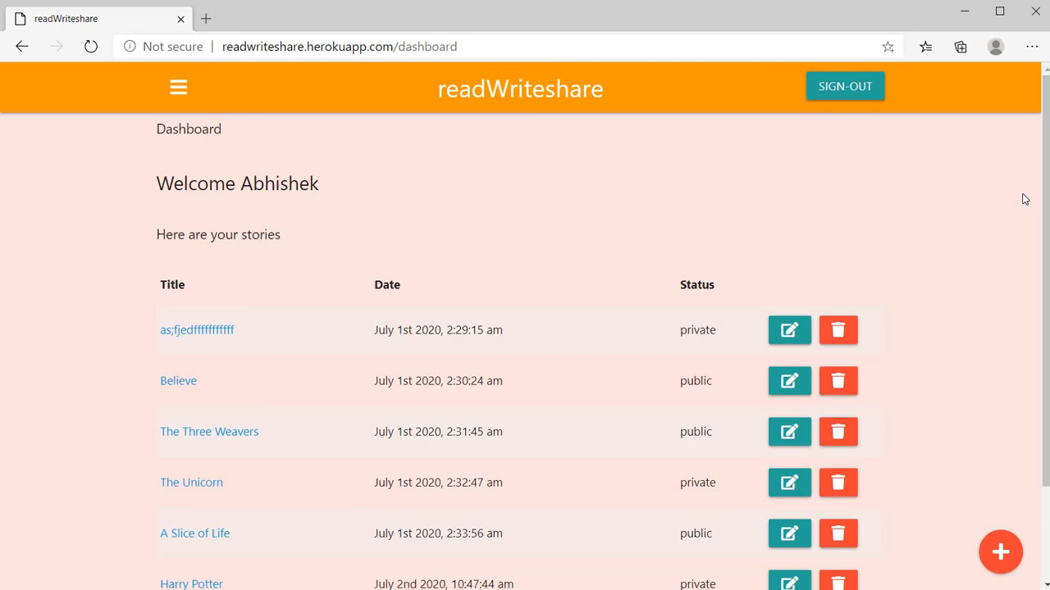
pyautogui.moveTo(845, 86)
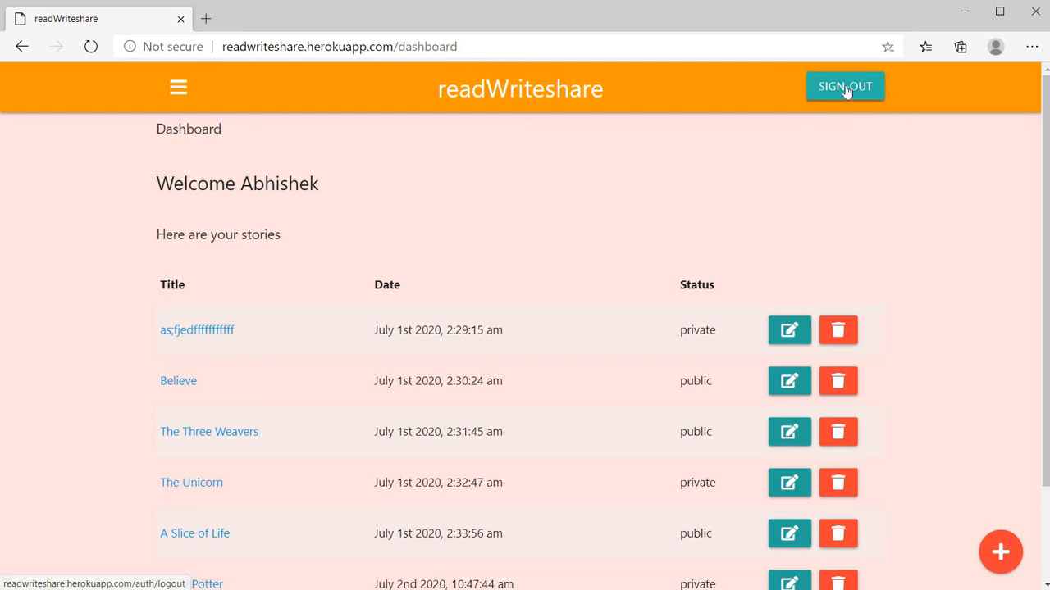
# - Sign out from the top bar to return to the Google login page
pyautogui.click(845, 86)
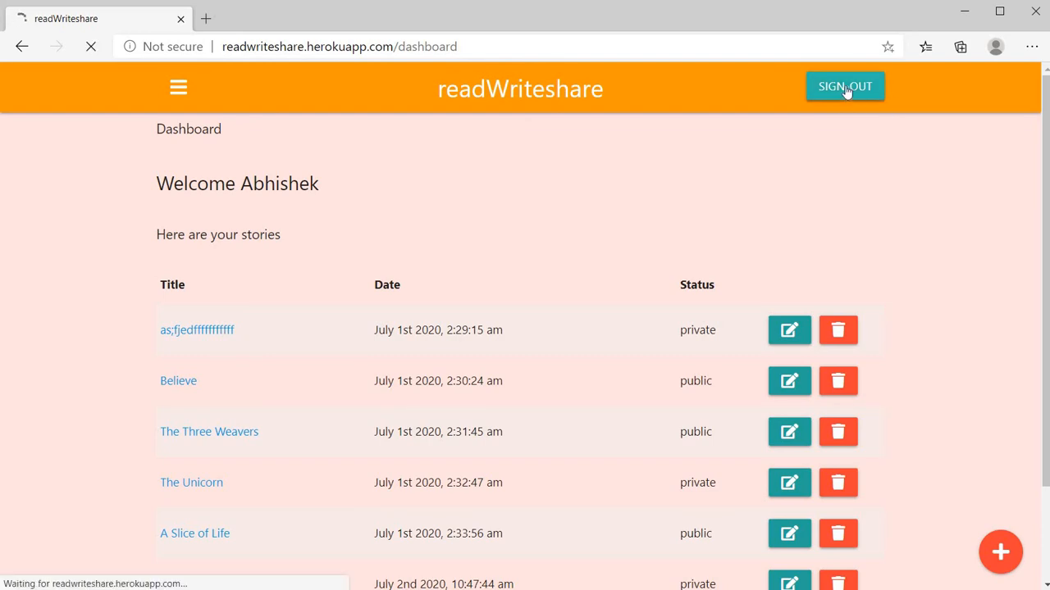
pyautogui.click(845, 86)
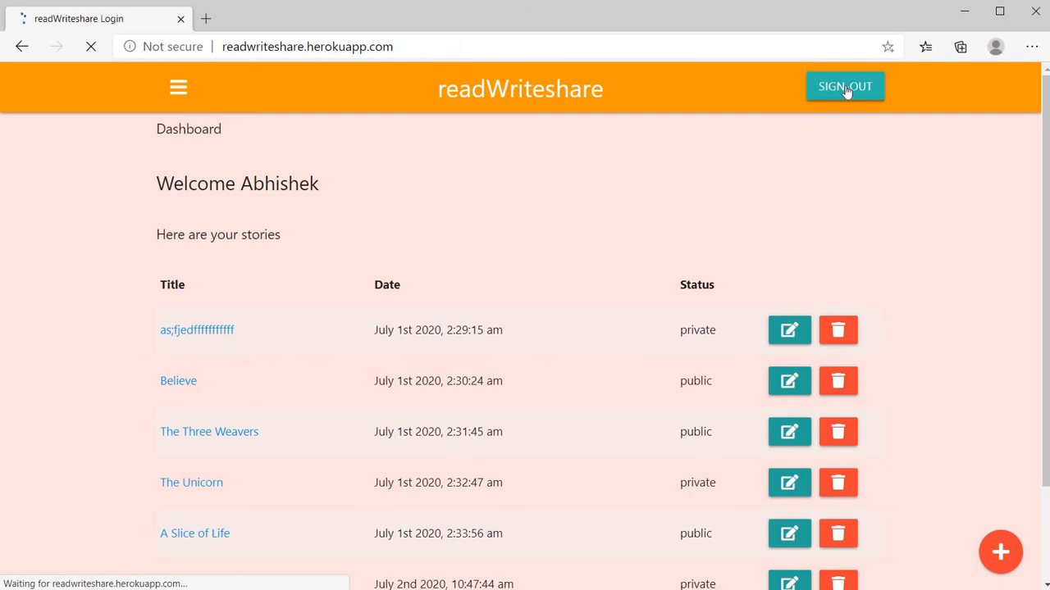
pyautogui.click(844, 86)
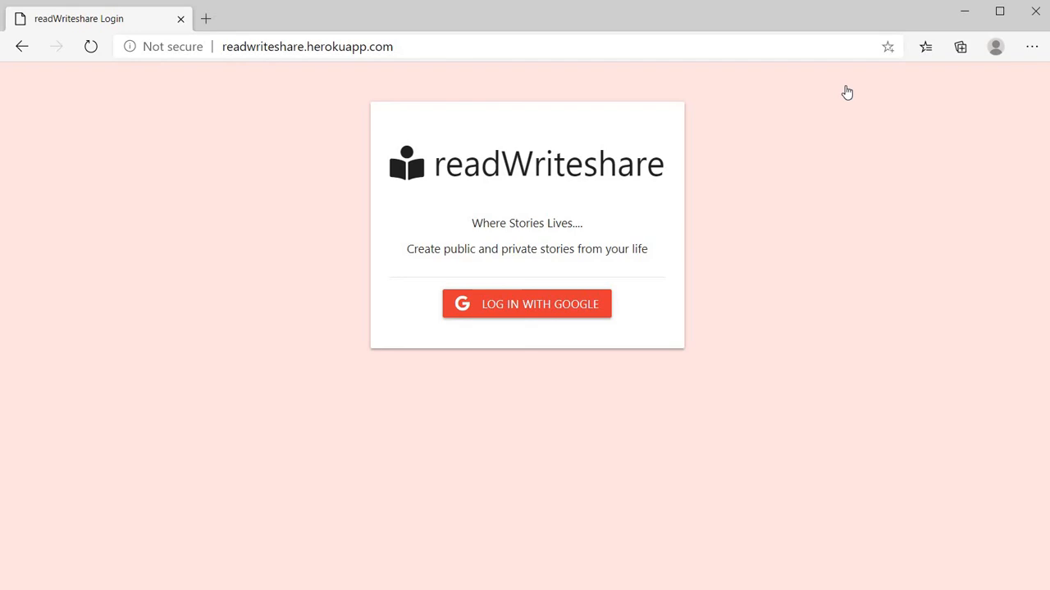
pyautogui.moveTo(211, 352)
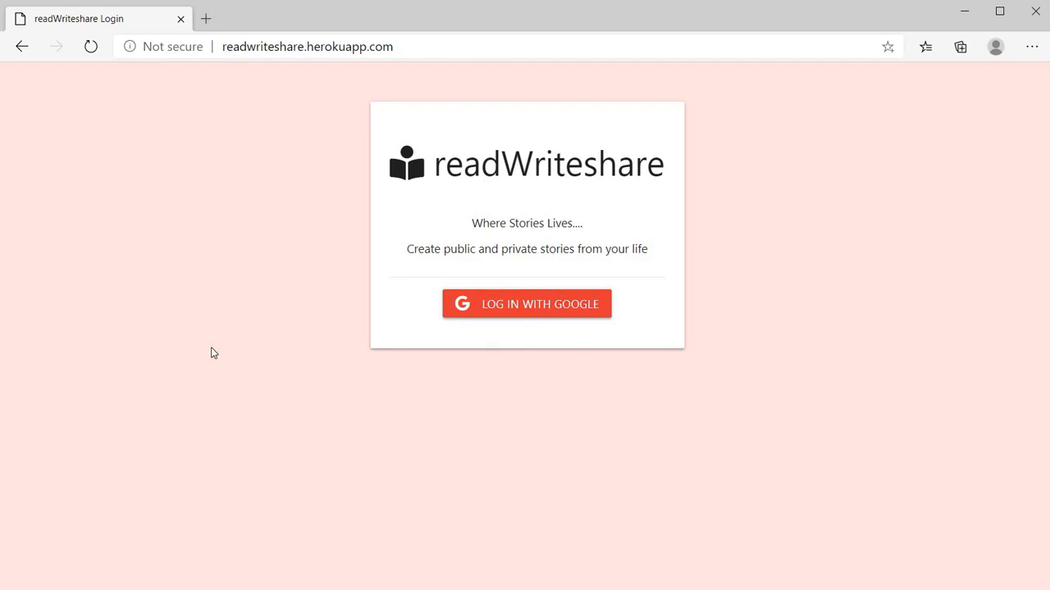